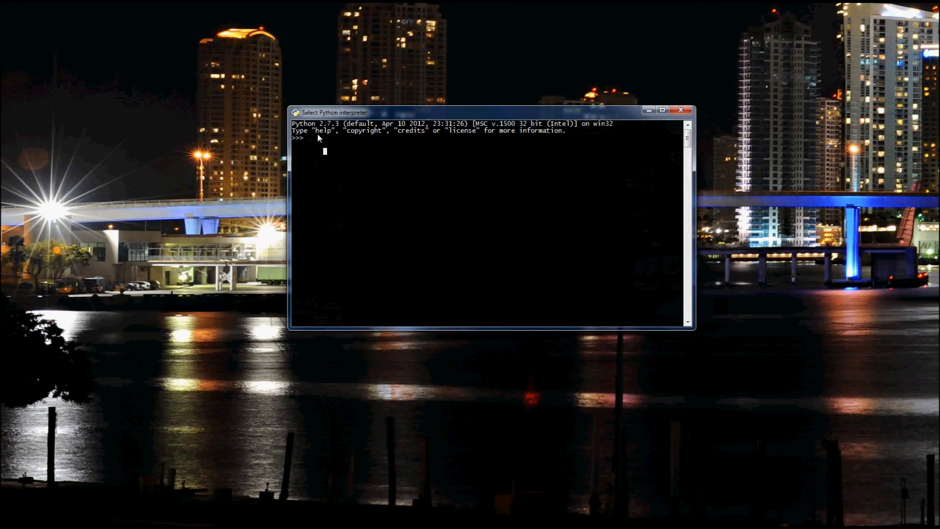
Start downloading the wxPython2.8 win32 unicode installer for Python 2.7 from the wxPython site
type("fdsadfsa")
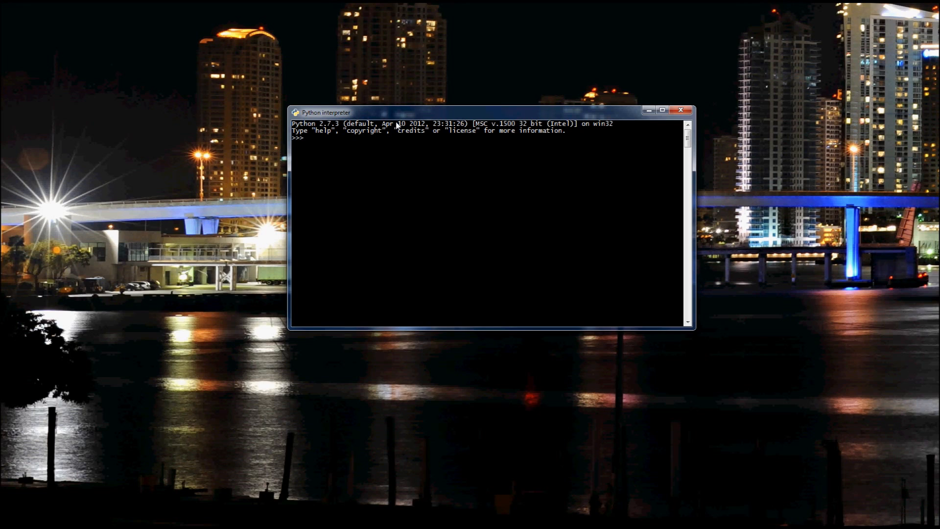
mouse_move(439, 114)
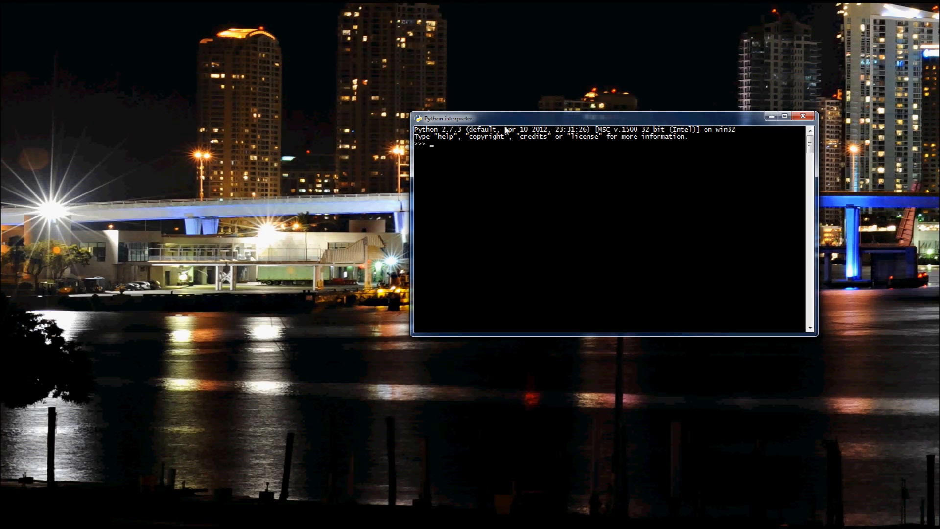
mouse_move(676, 119)
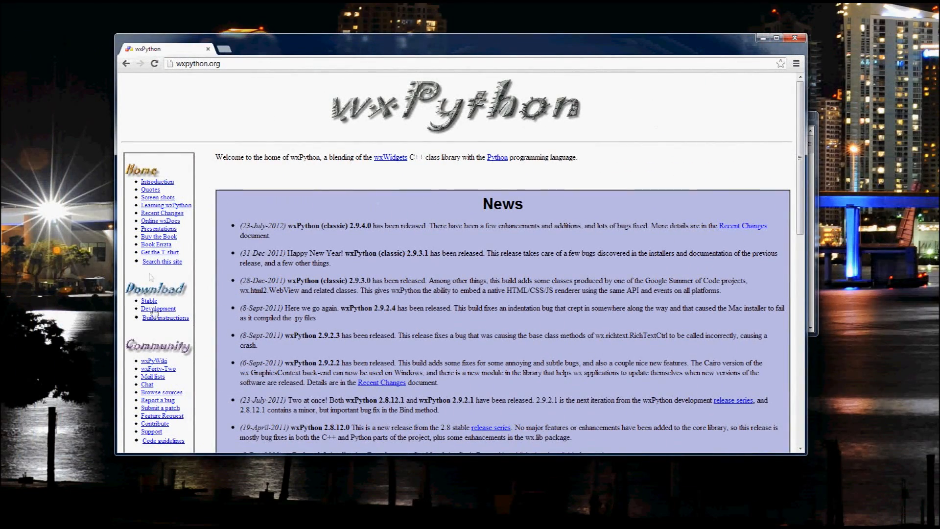
mouse_move(243, 393)
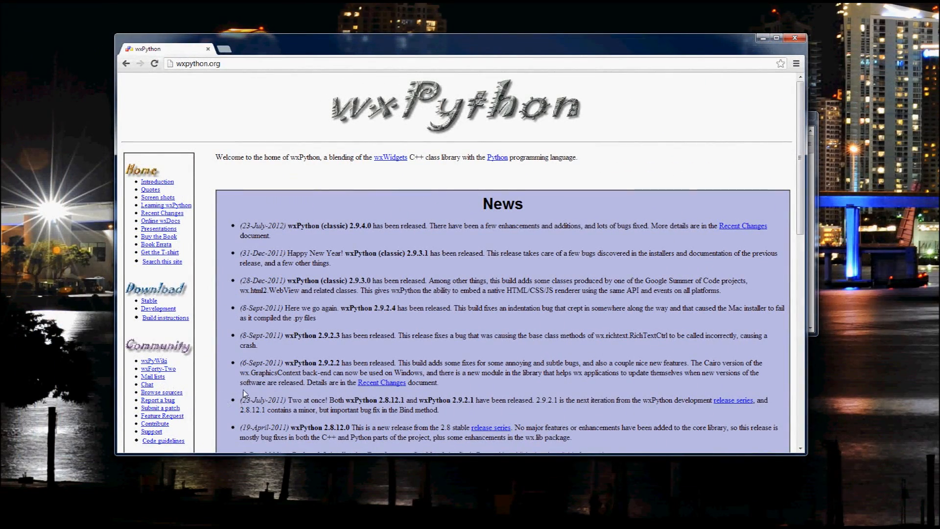
mouse_move(149, 301)
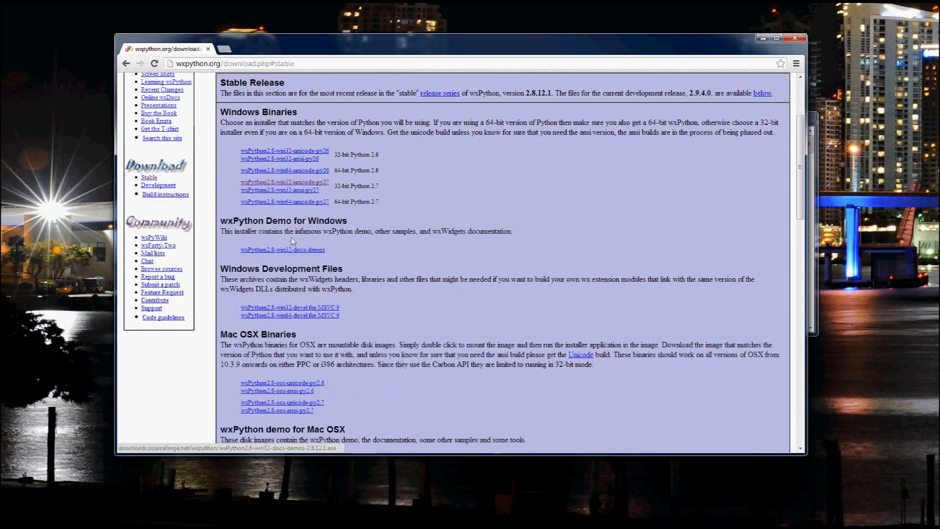
scroll("down", 3)
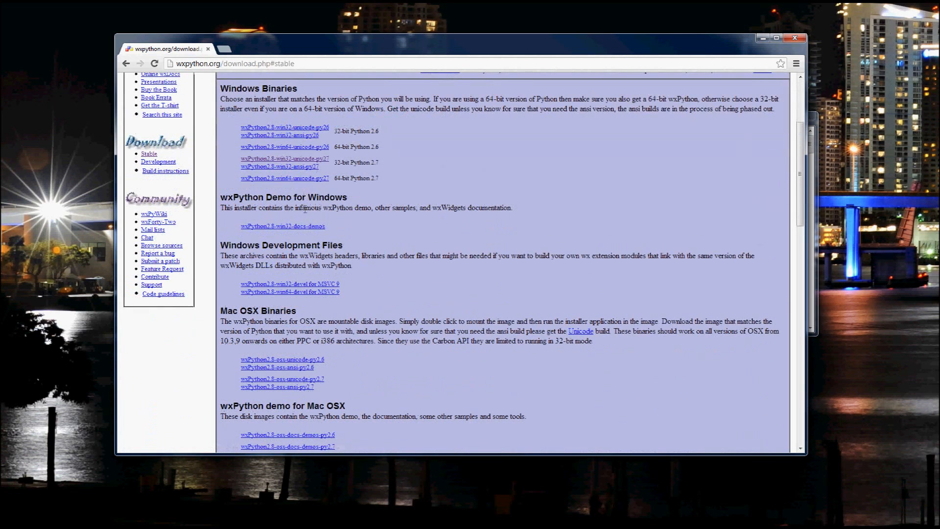
mouse_move(260, 163)
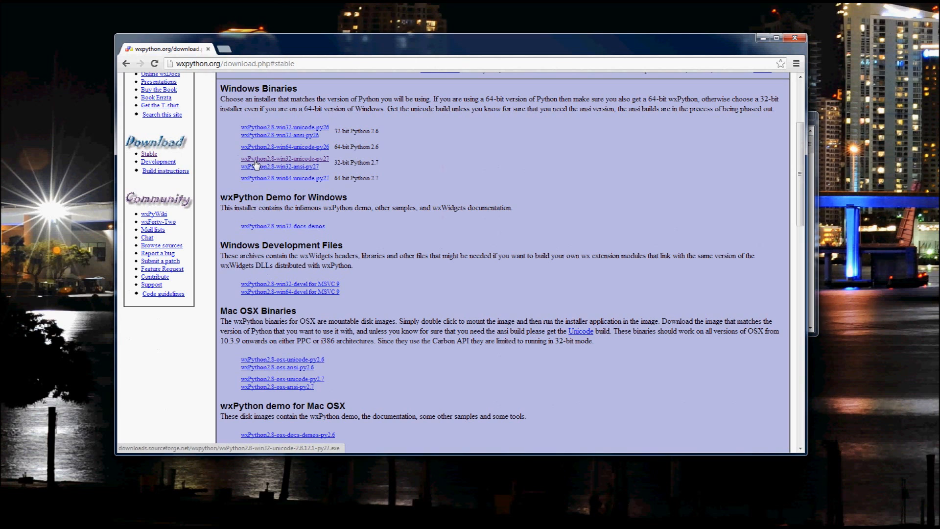
mouse_move(664, 150)
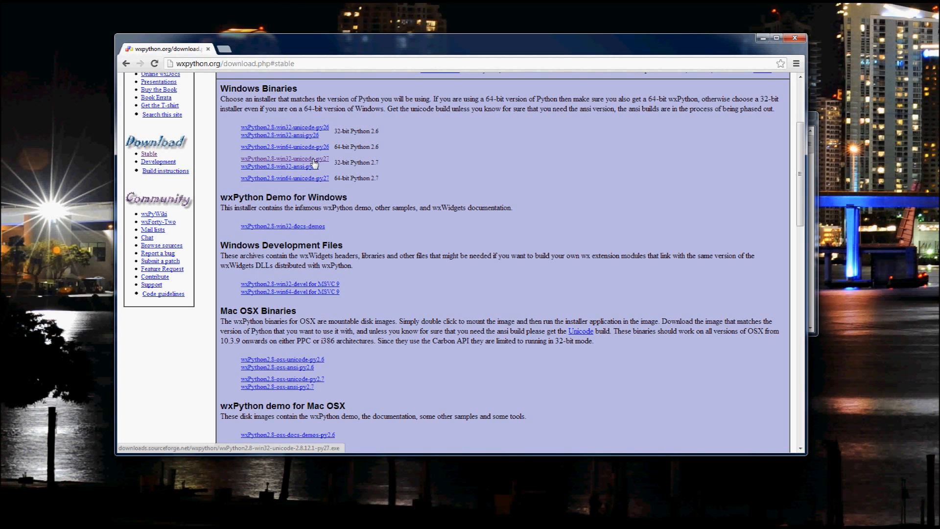
left_click(284, 158)
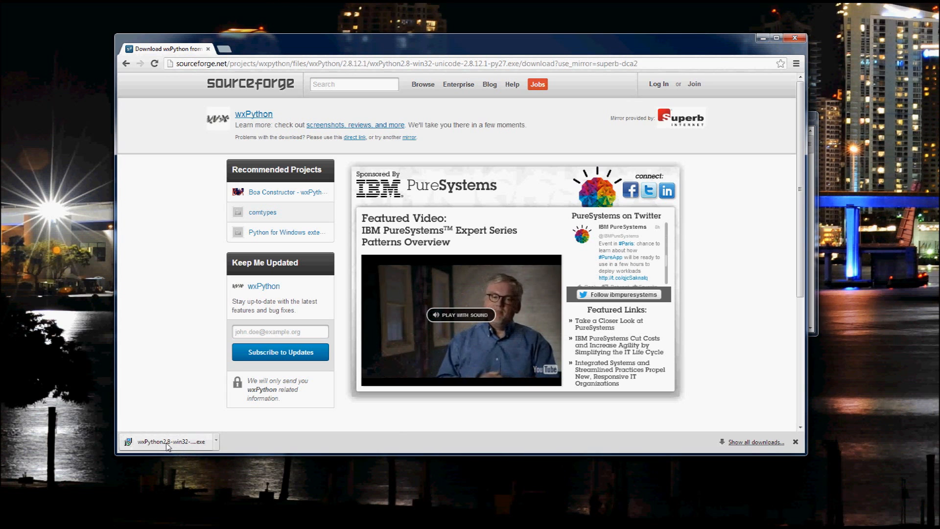
Run the installer and accept the license, default folder and full component set
left_click(169, 442)
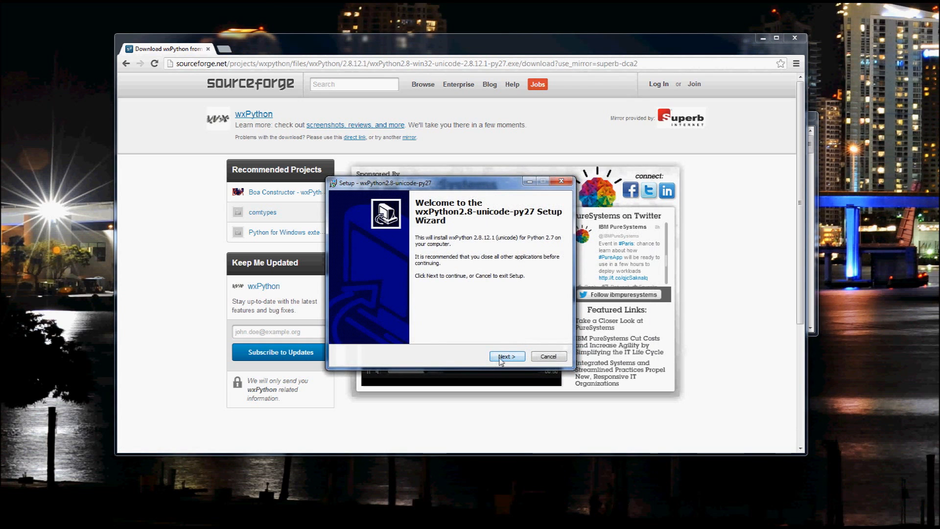
left_click(506, 357)
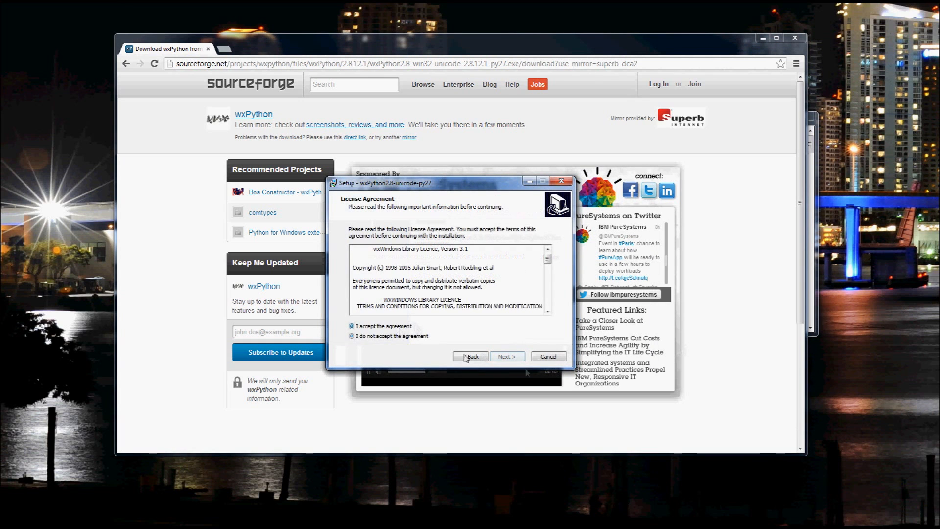
left_click(506, 356)
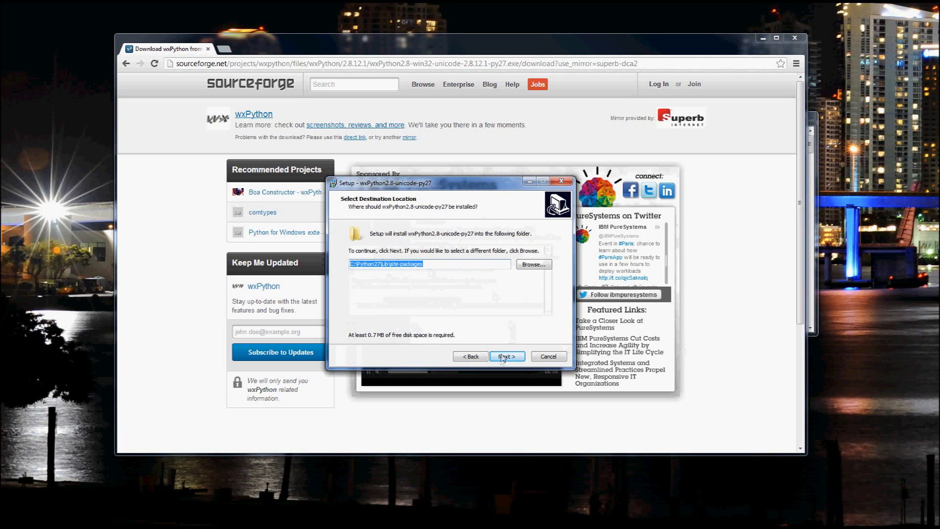
left_click(507, 357)
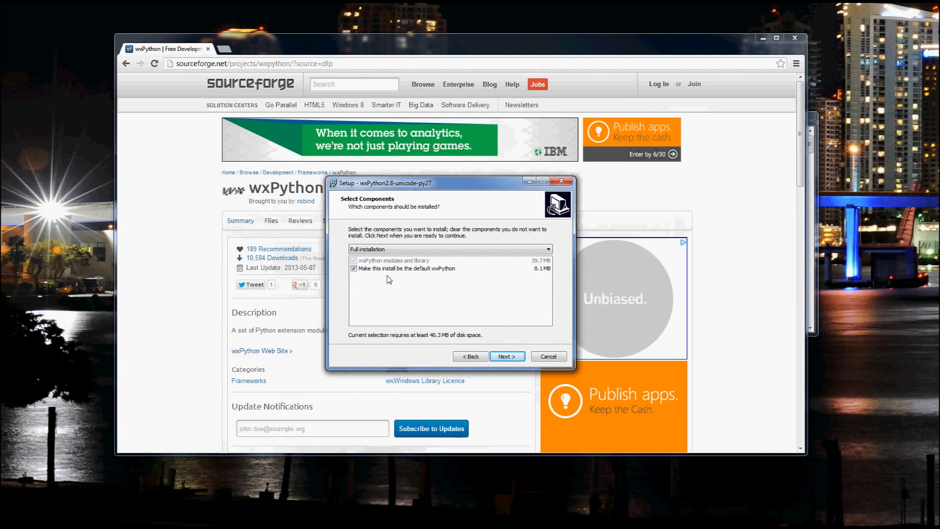
left_click(506, 356)
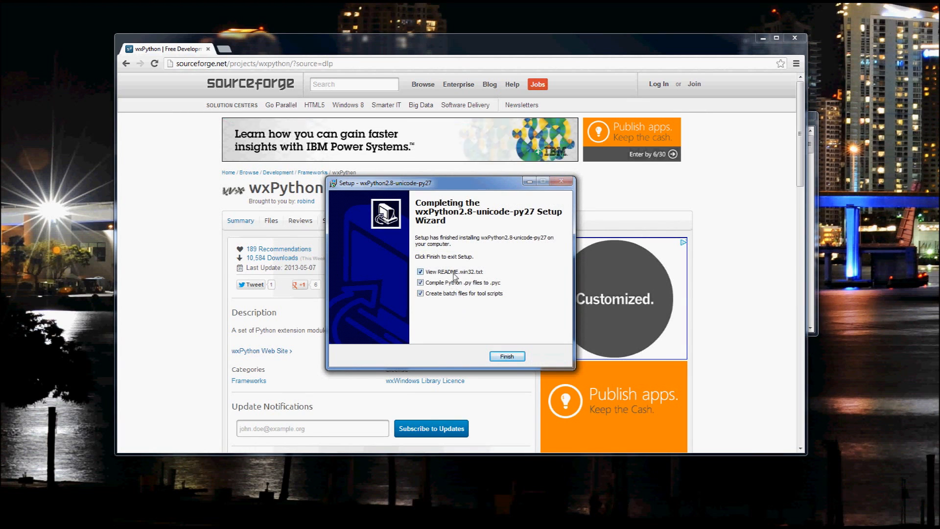
Untick View README, keep compiling to .pyc enabled, and finish the setup
left_click(420, 271)
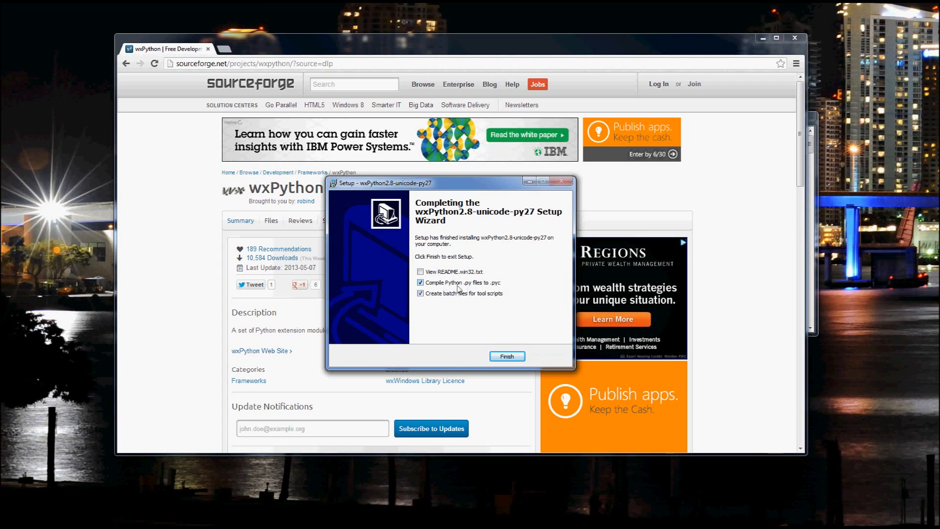
left_click(420, 282)
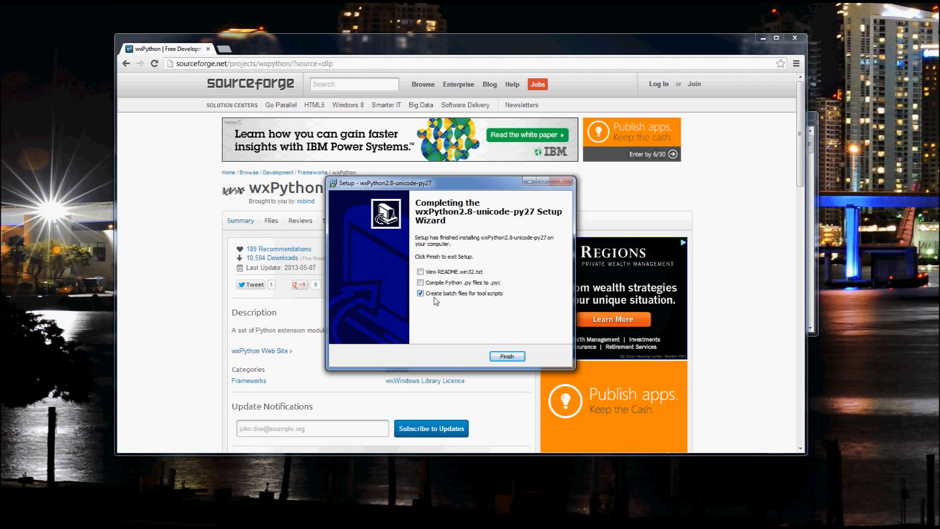
left_click(420, 282)
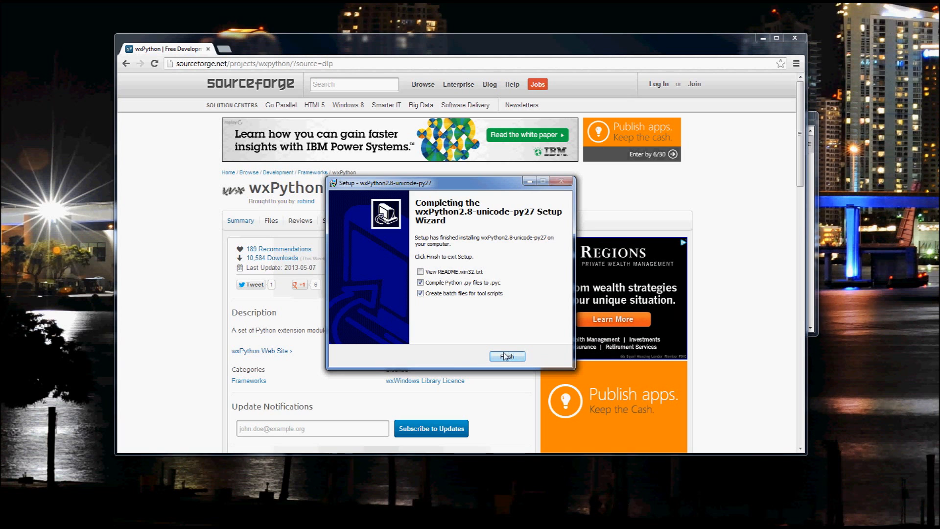
left_click(507, 357)
type("import wx")
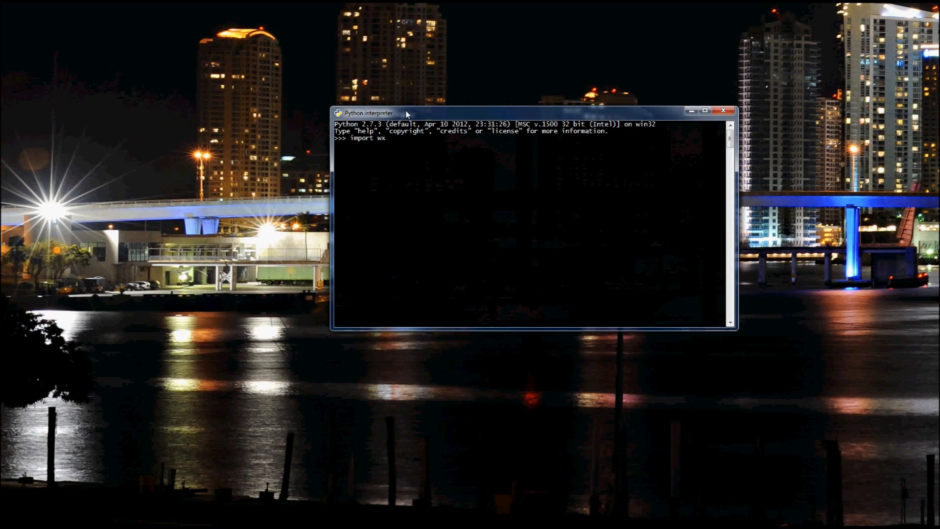
Run 'import wx' in the interpreter to confirm it imports without error
key("Return")
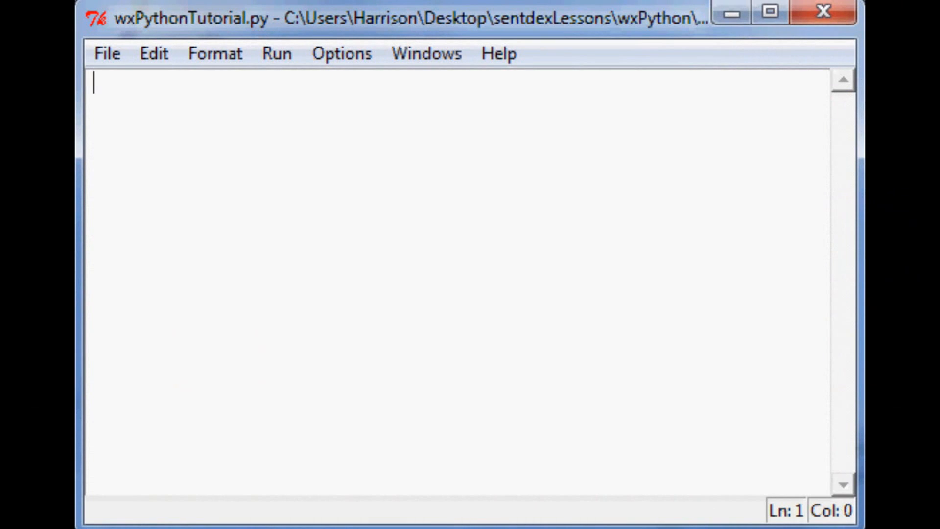
mouse_move(354, 200)
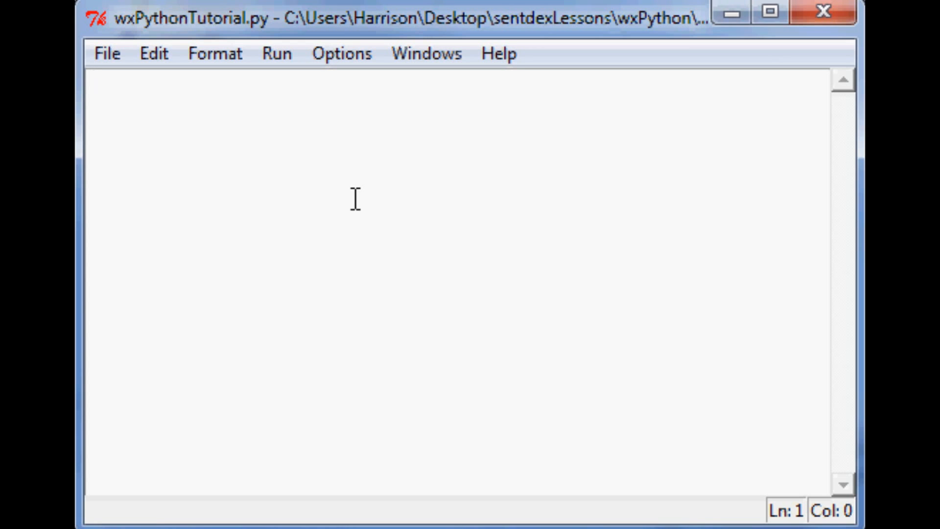
Write 'import wx' and create the application with app = wx.App()
type("impo")
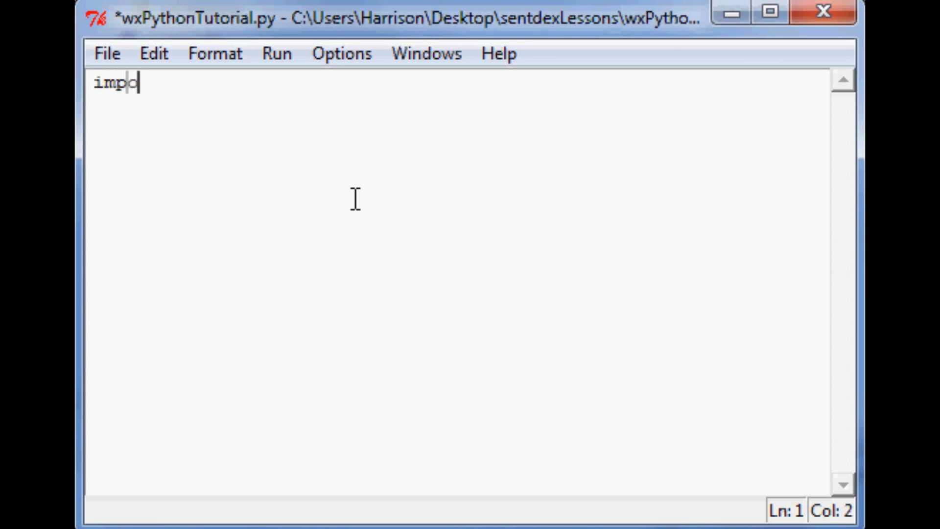
type("rt wx")
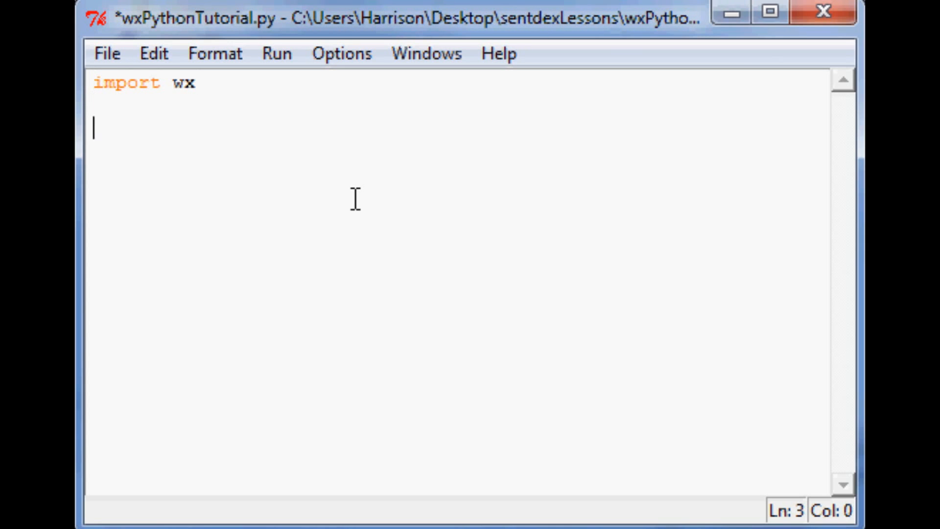
mouse_move(248, 188)
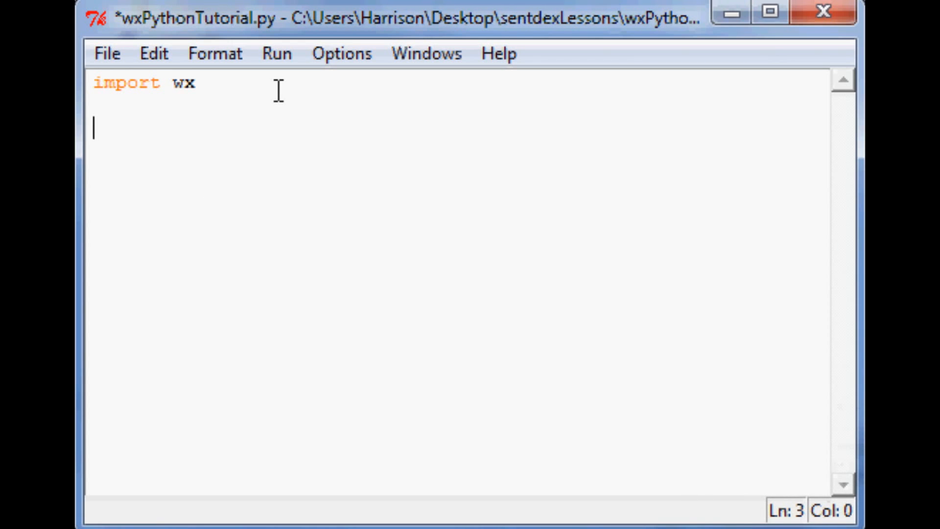
type("app =")
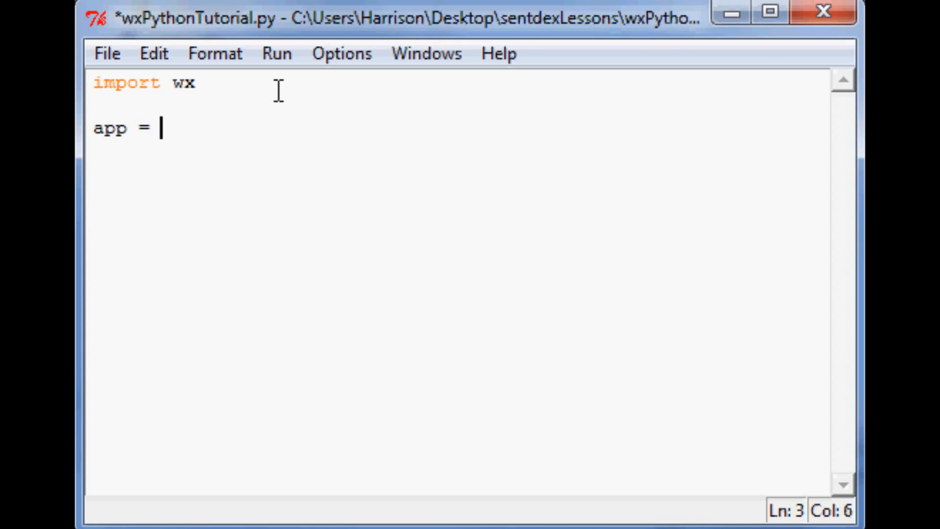
type("wx.")
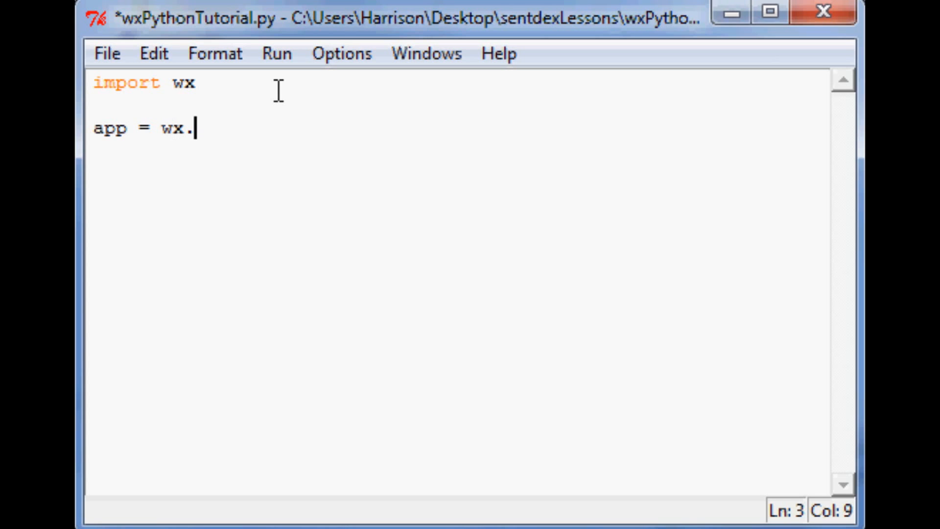
type("App")
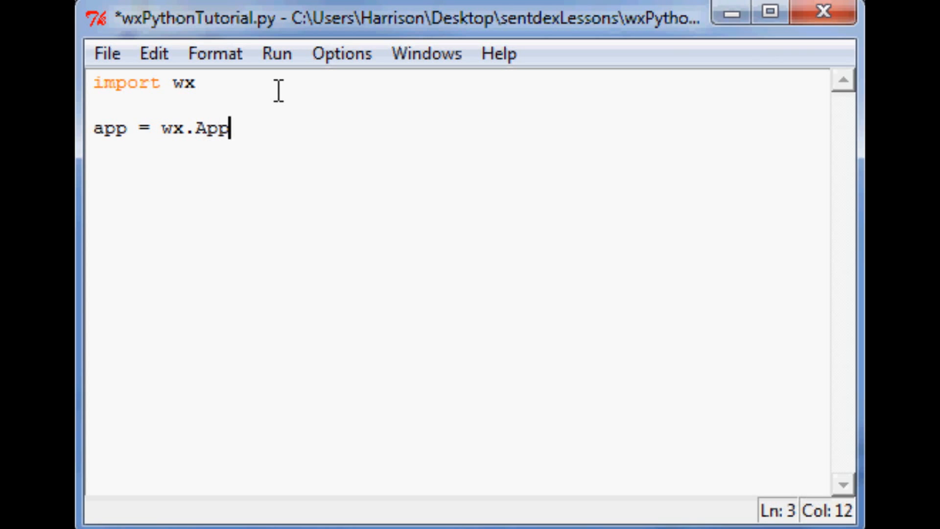
type("()")
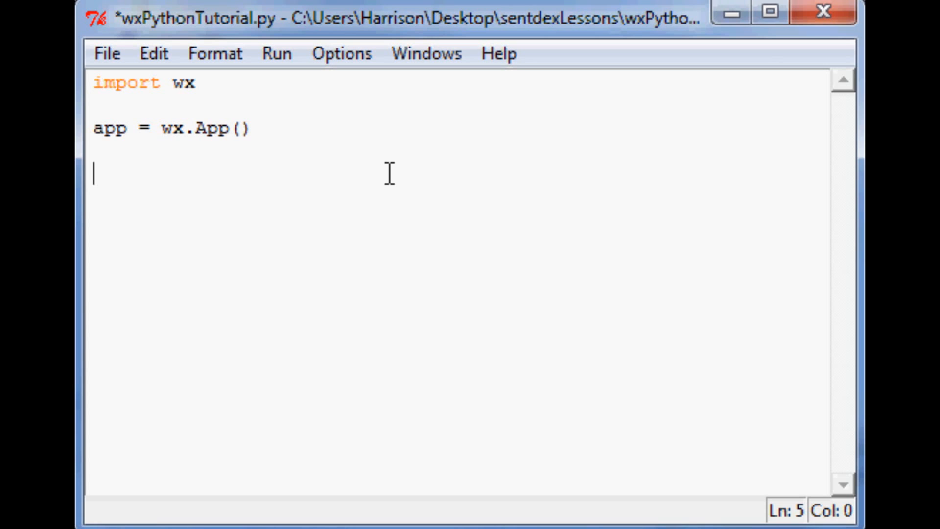
Write frame = wx.Frame(None, -1, 'Window Title') and start a new line below it
type("fram")
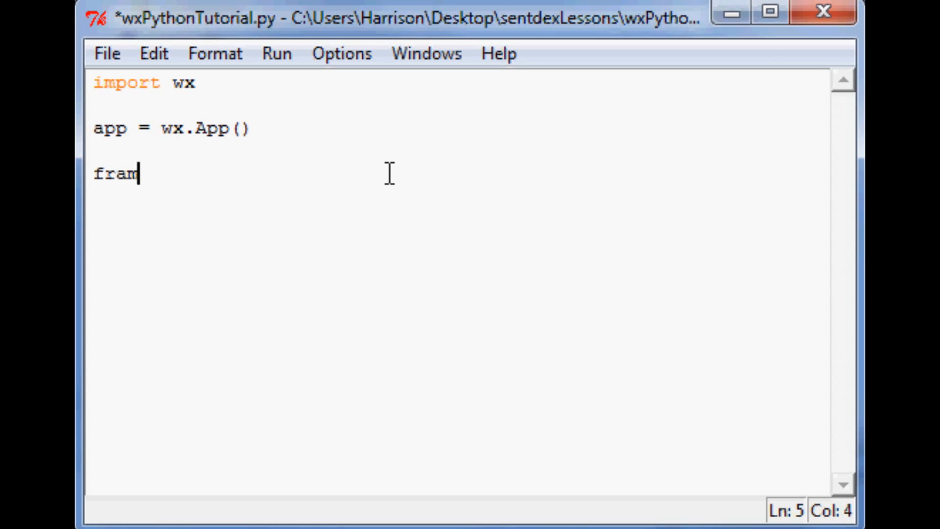
type("e =")
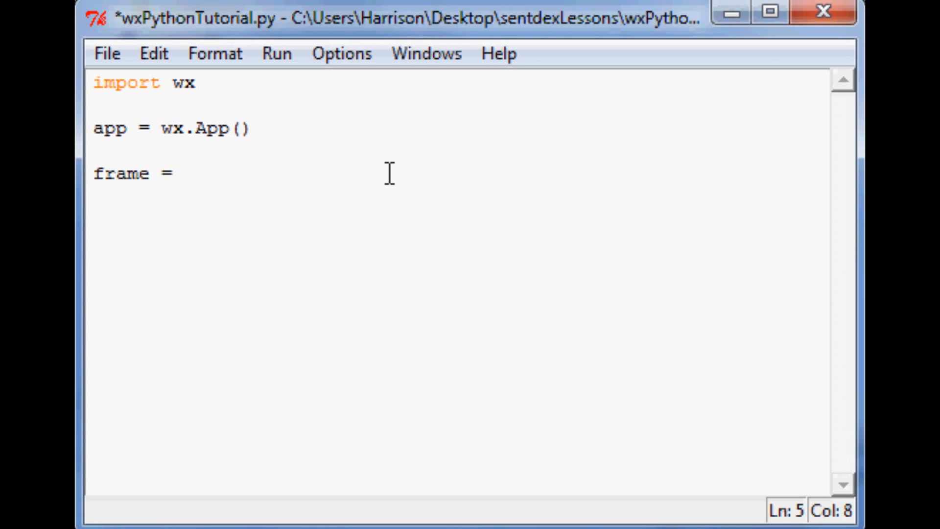
type("wx.Fram")
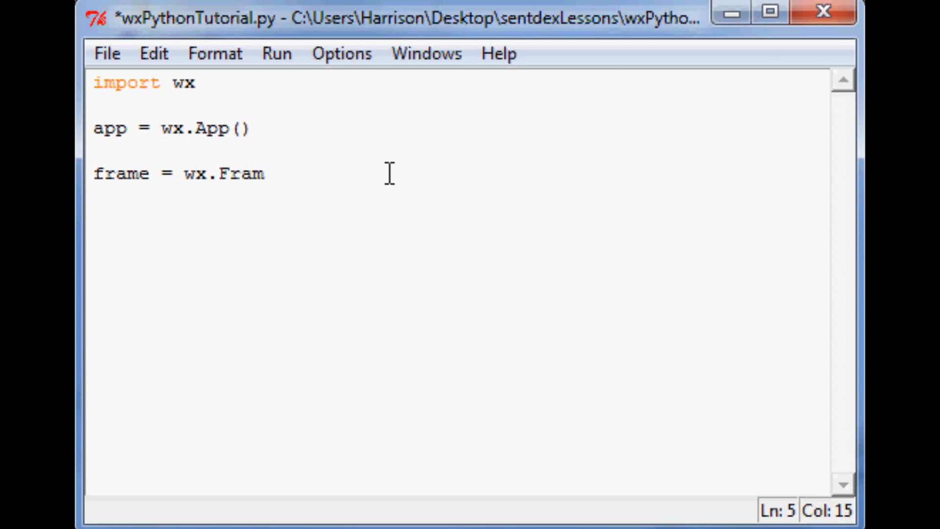
type("e()")
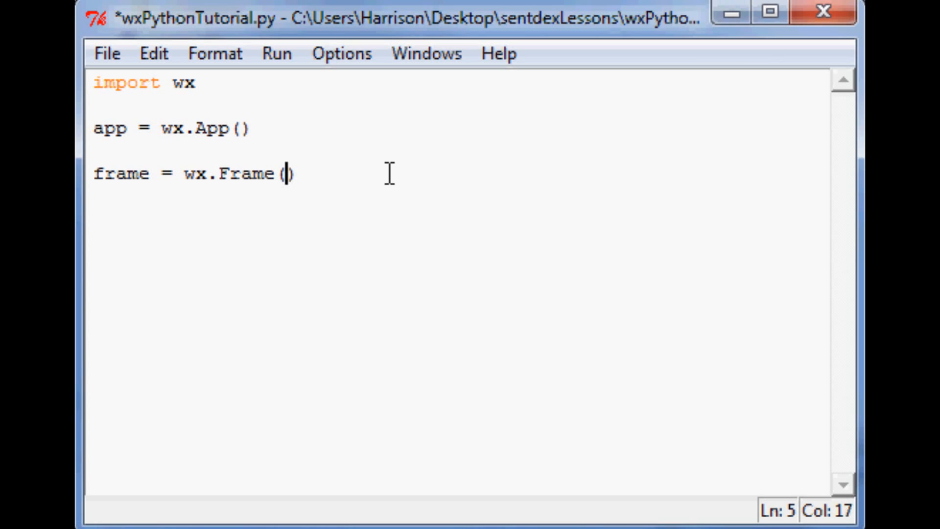
mouse_move(316, 164)
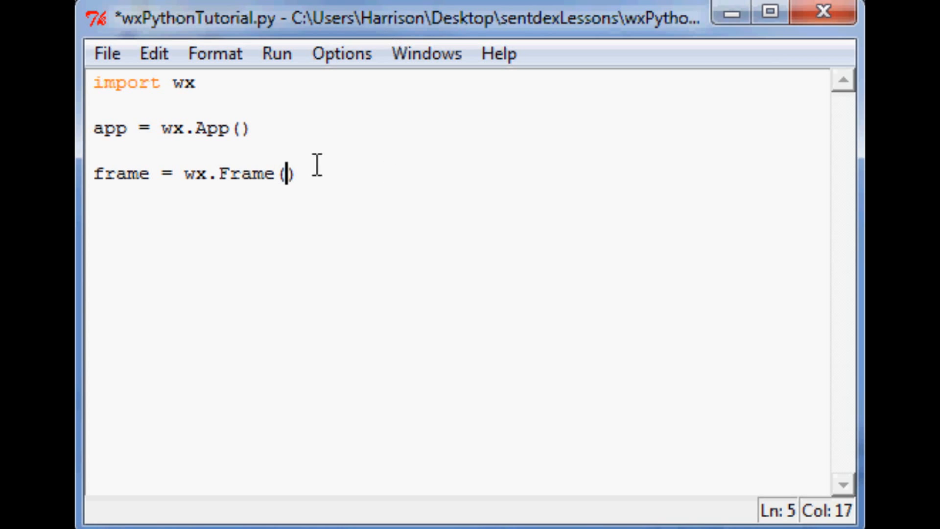
type("Non")
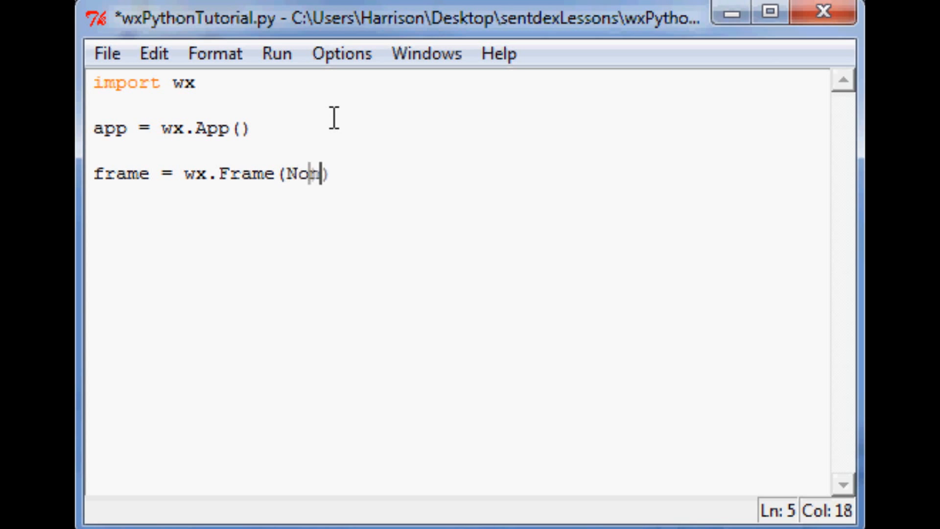
type("ne, -1,")
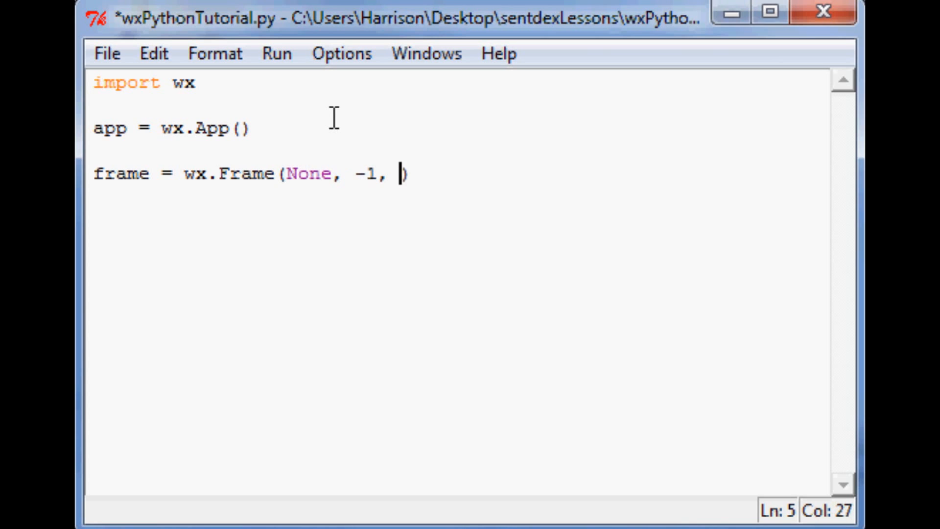
type("''")
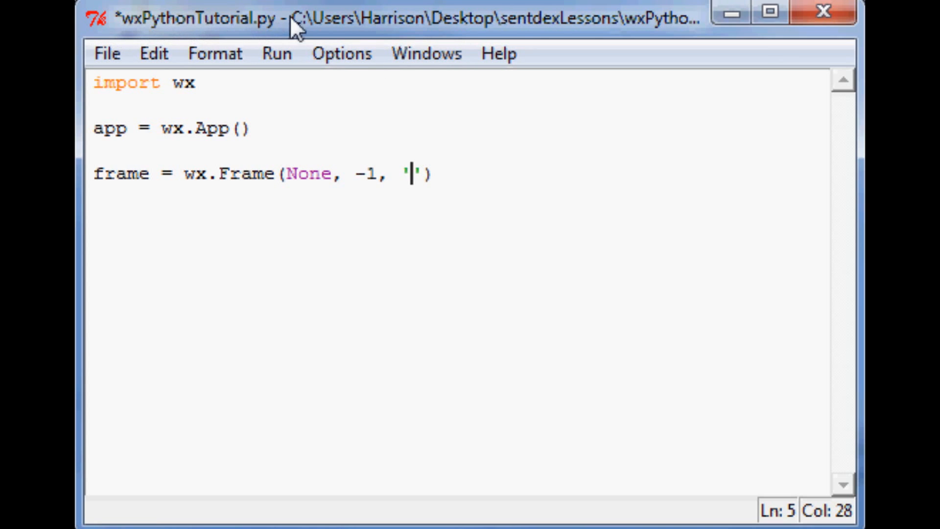
mouse_move(666, 46)
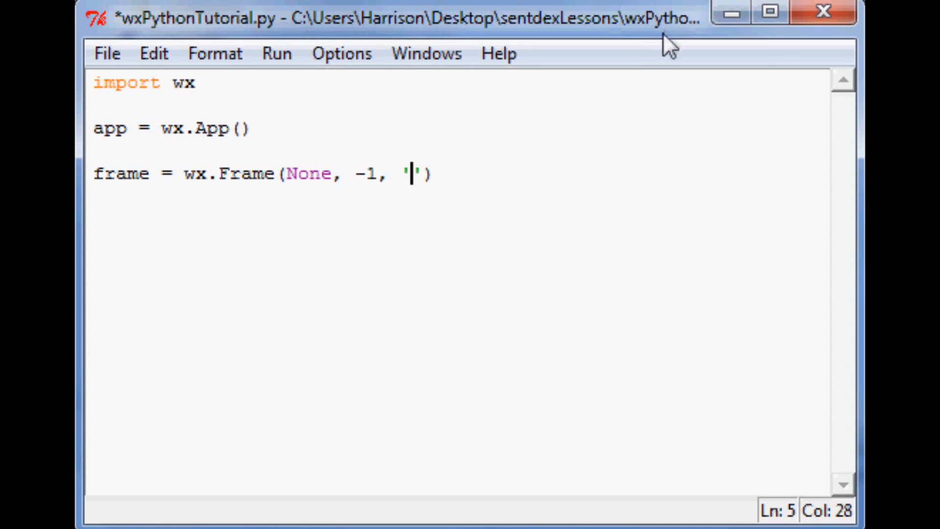
mouse_move(584, 72)
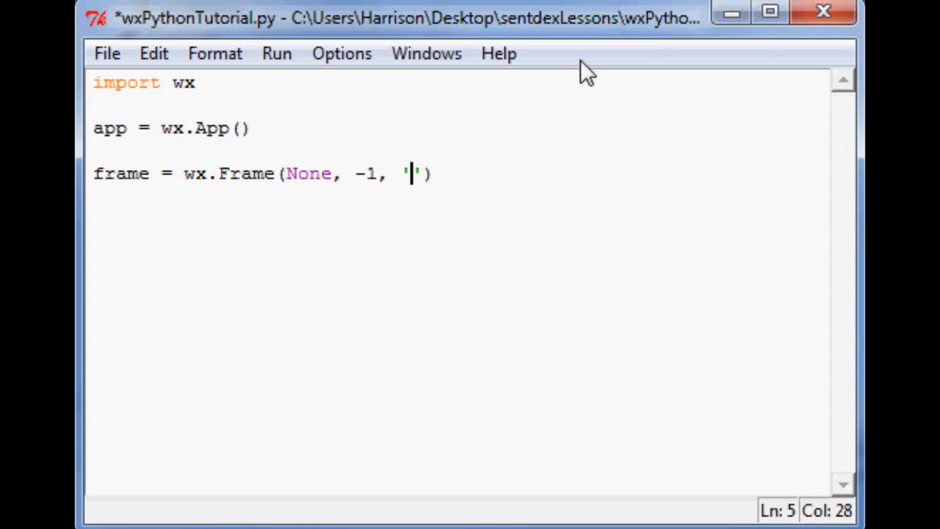
type("E")
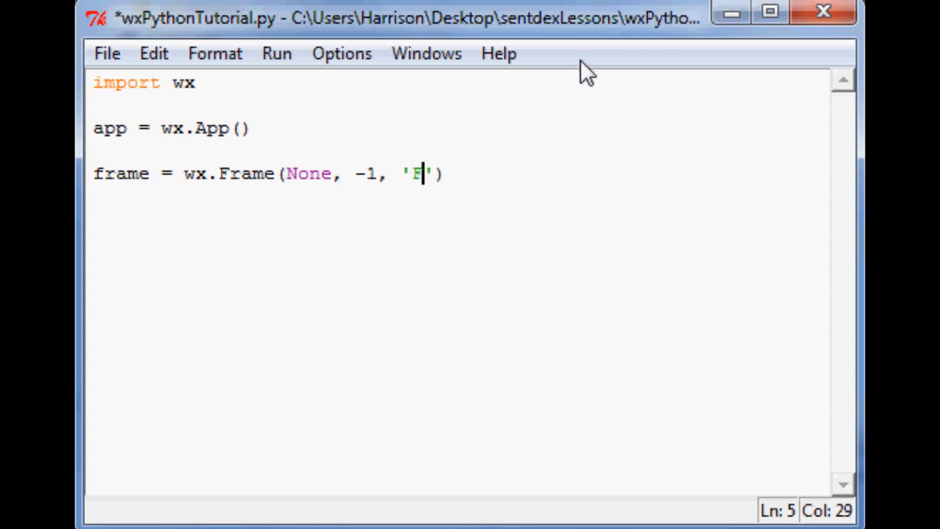
type("indow Tit")
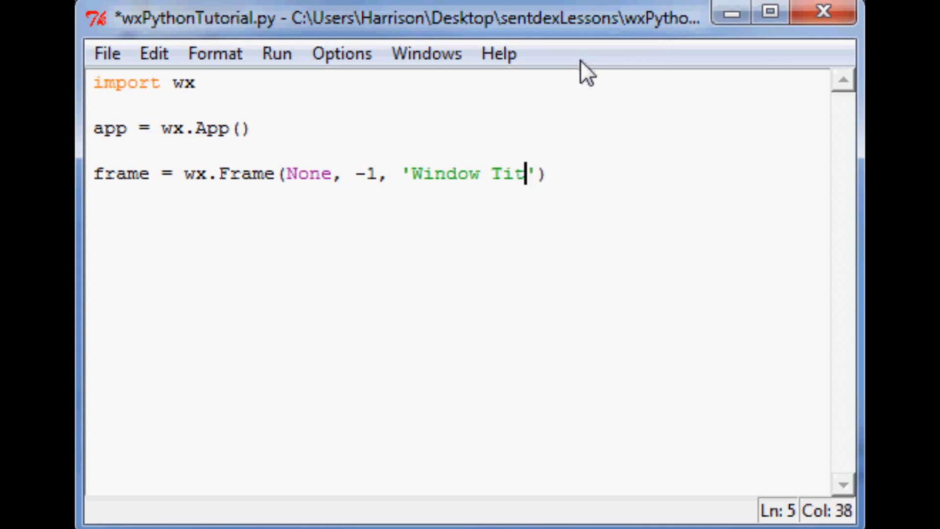
type("le")
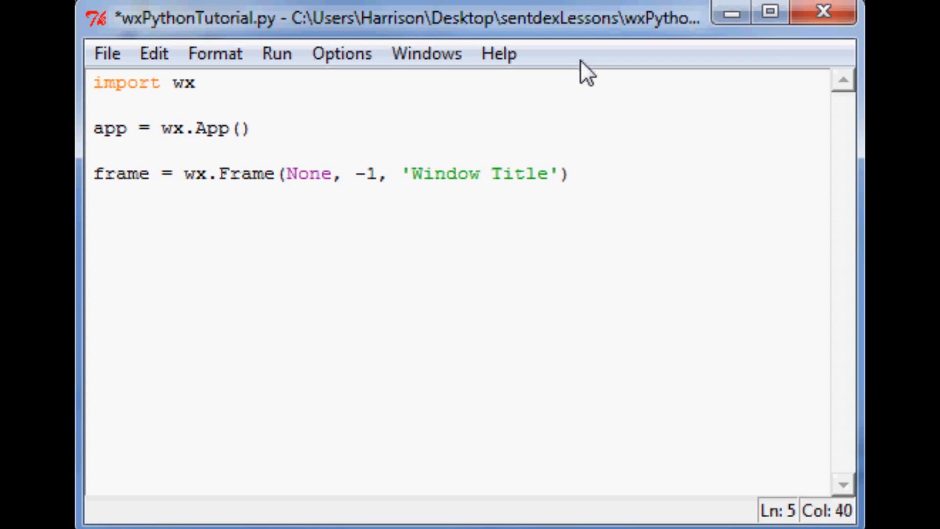
left_click(545, 174)
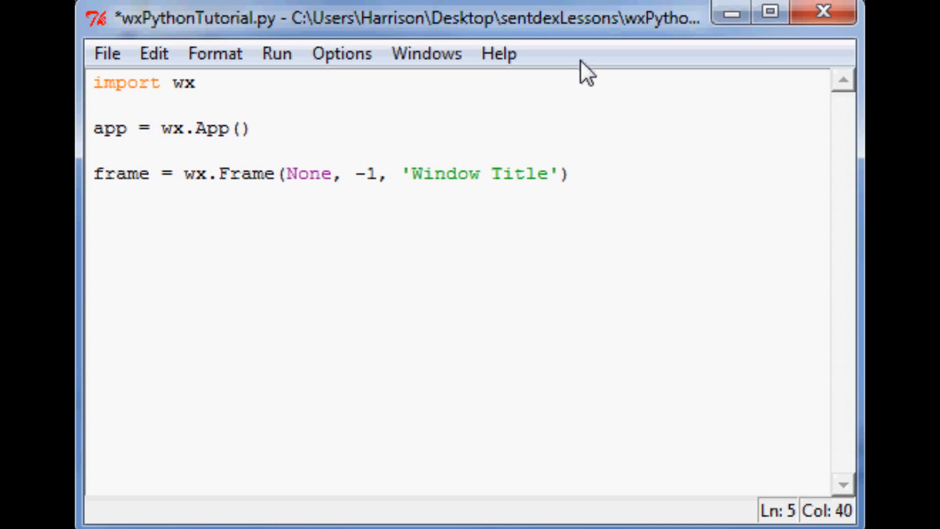
left_click(545, 174)
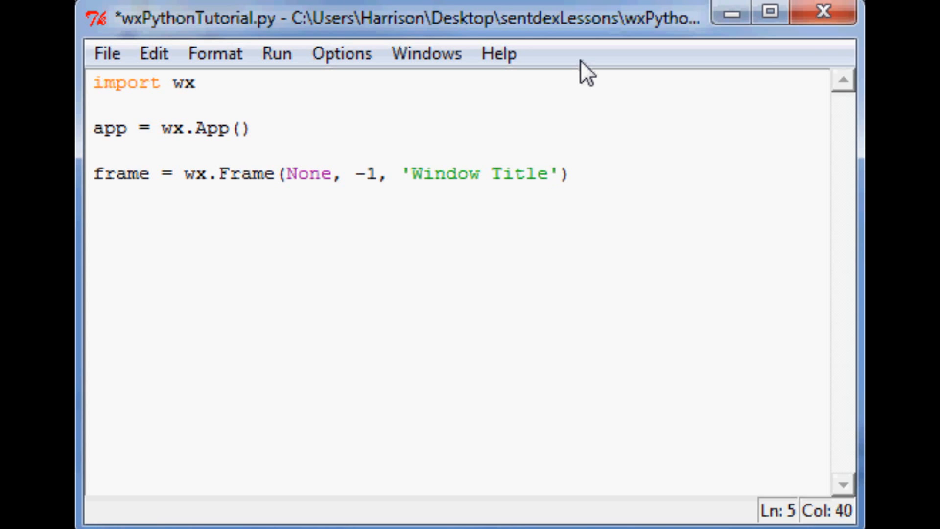
left_click(546, 174)
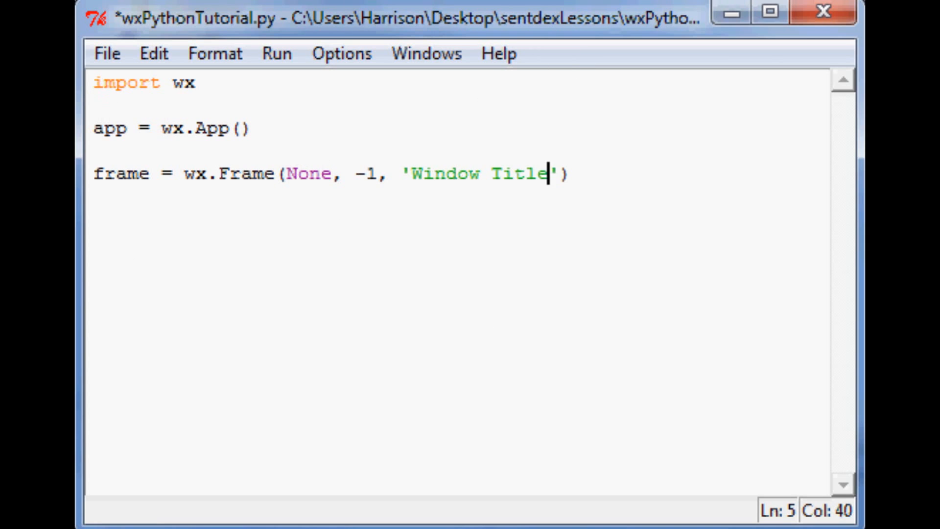
mouse_move(641, 174)
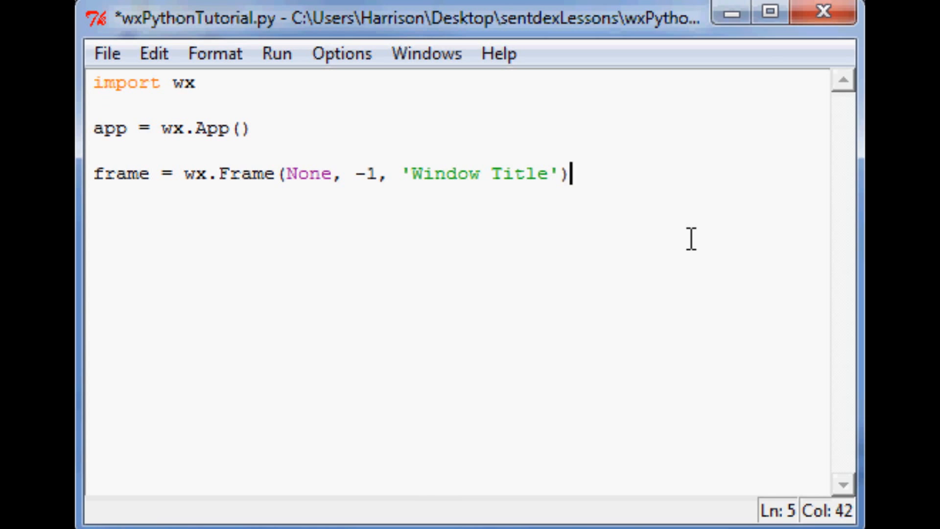
key("Return")
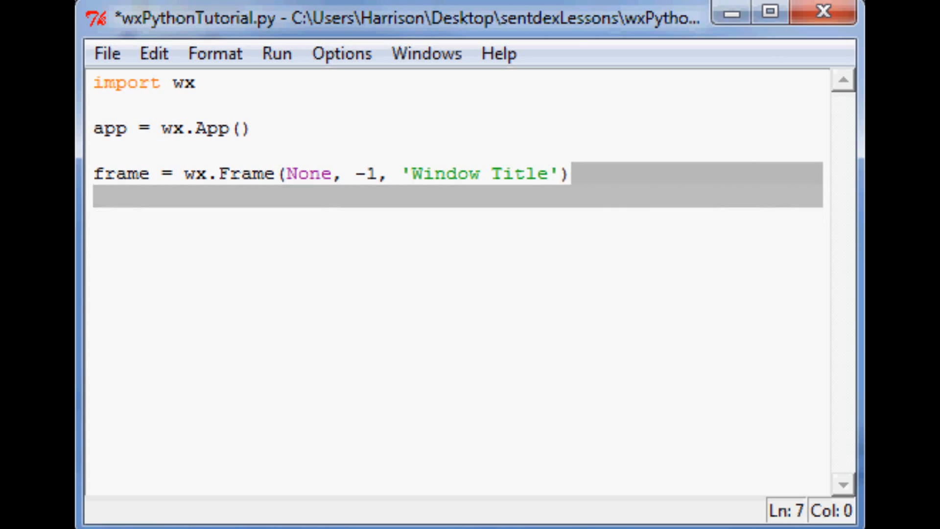
left_click(564, 173)
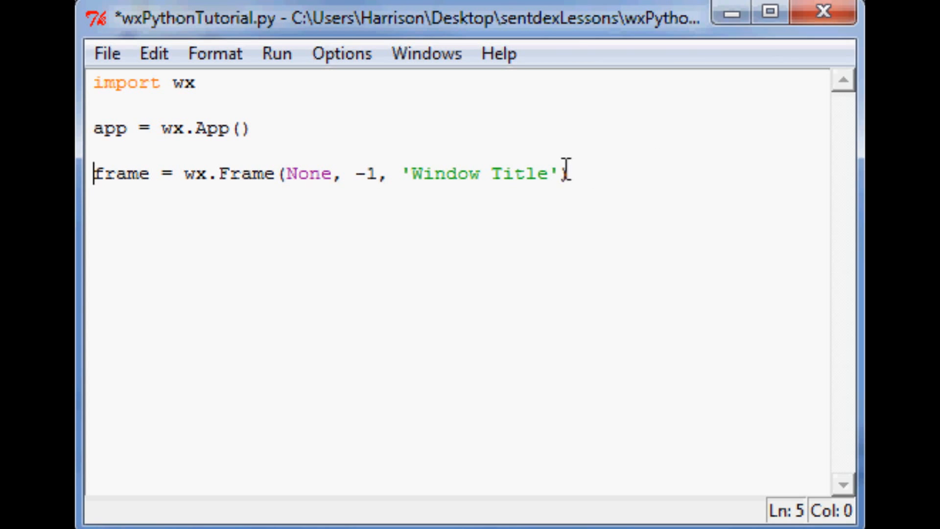
Add frame.Show() and app.MainLoop() to complete the minimal window program
key("Return")
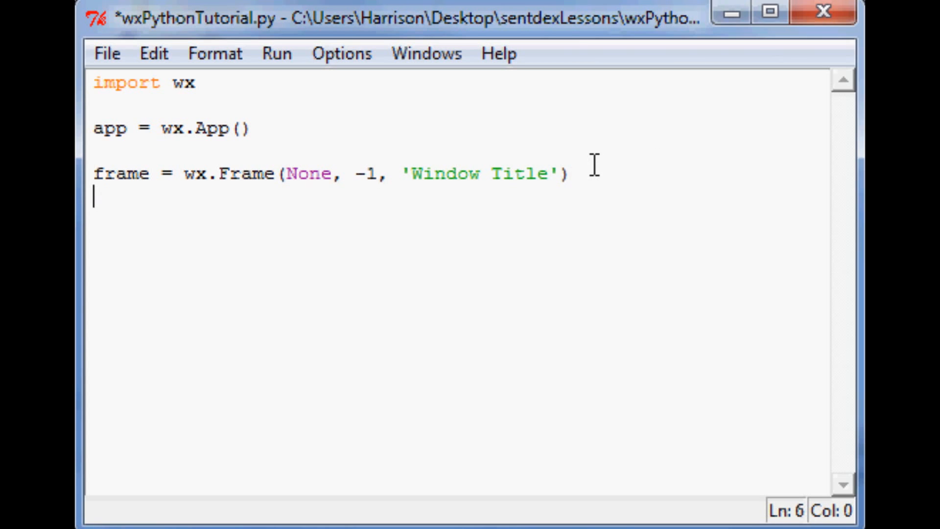
type("frame")
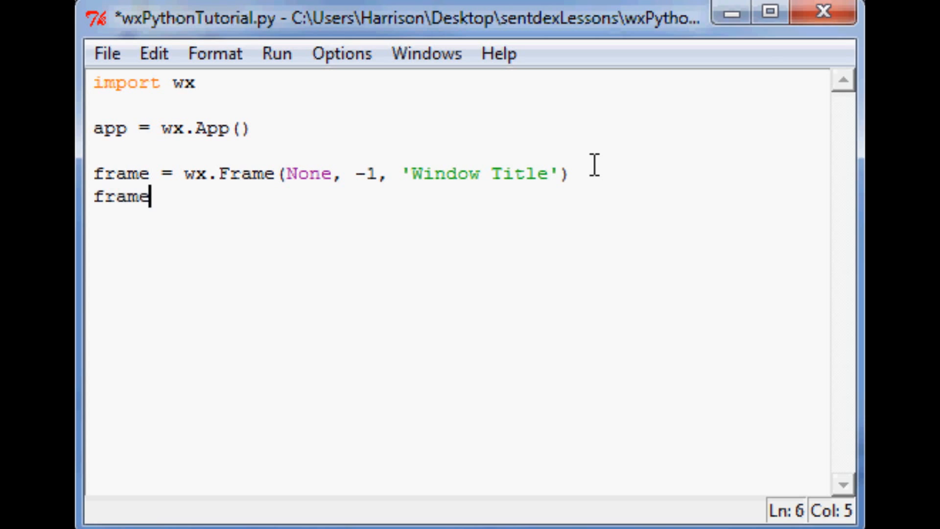
type(".Show")
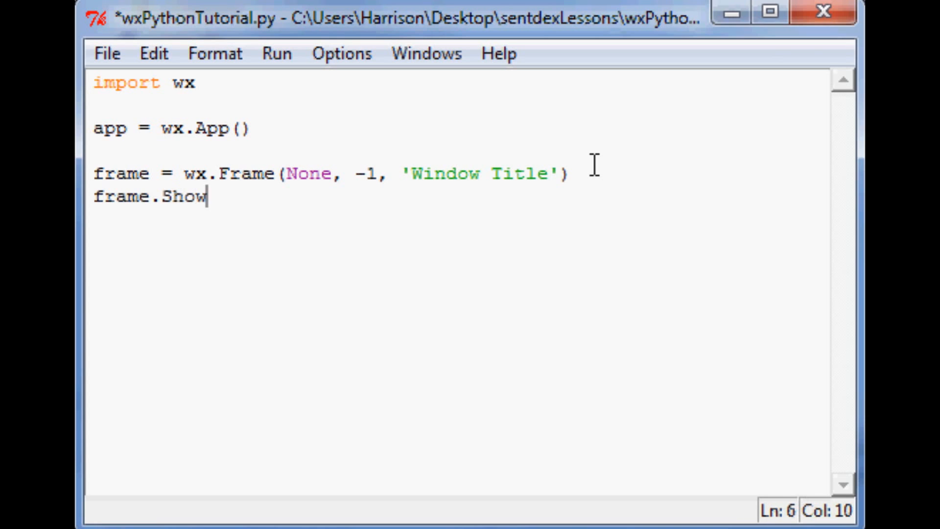
type("()")
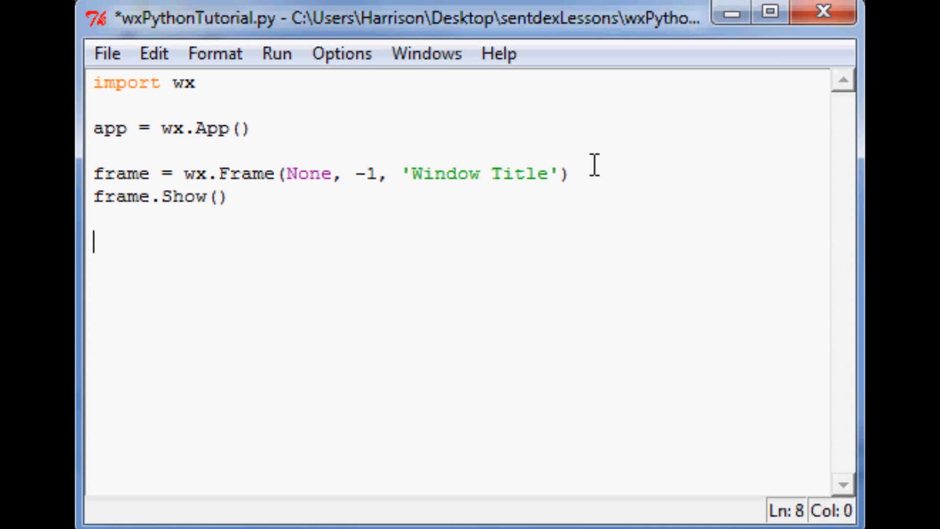
type("app.M")
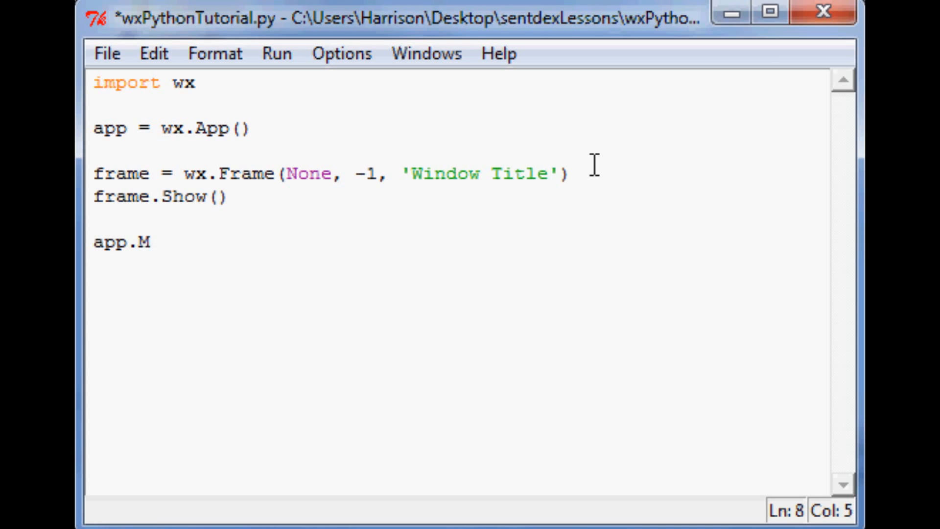
type("ainLoop")
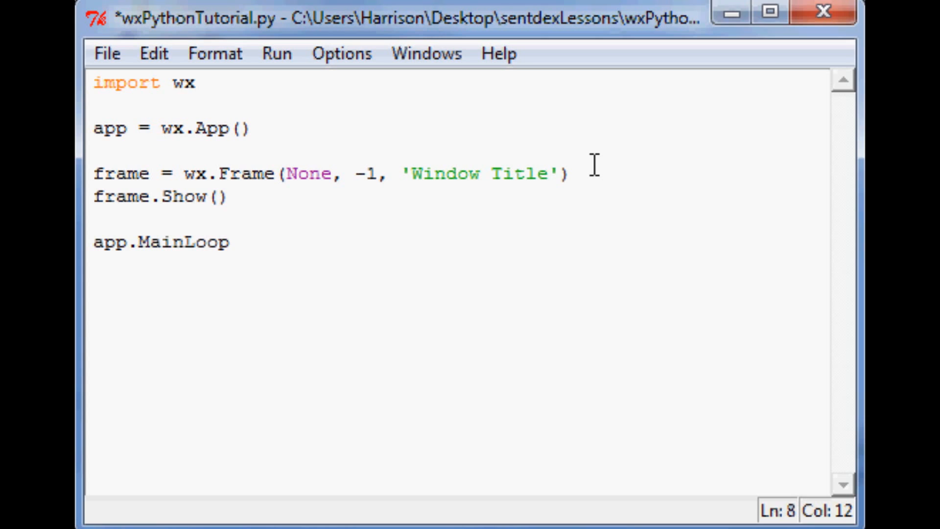
type("()")
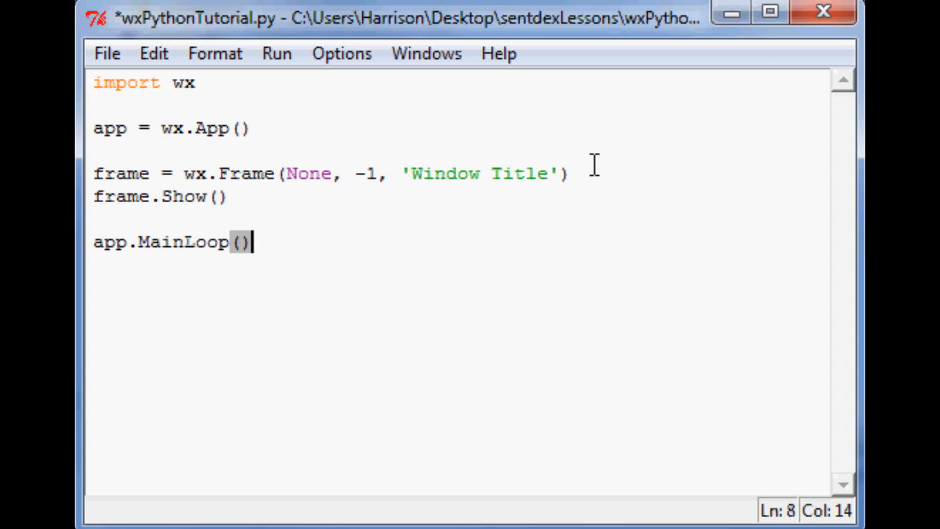
mouse_move(534, 194)
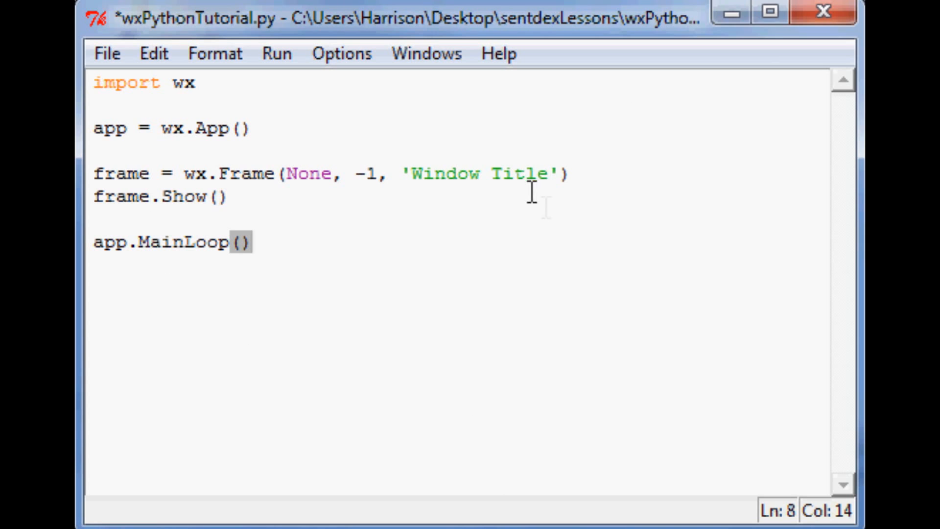
left_click(516, 174)
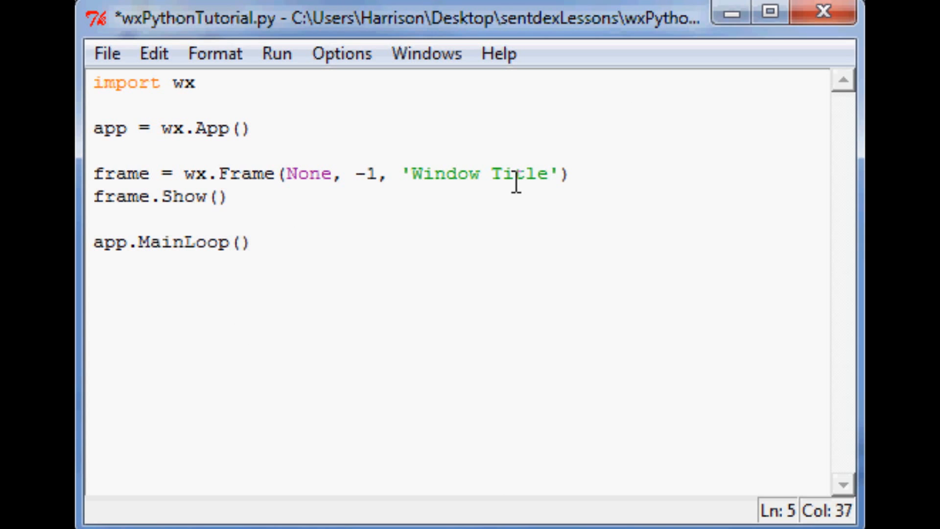
Save and run the script, inspect the empty 'Window Title' window, then close it
key("ctrl+s")
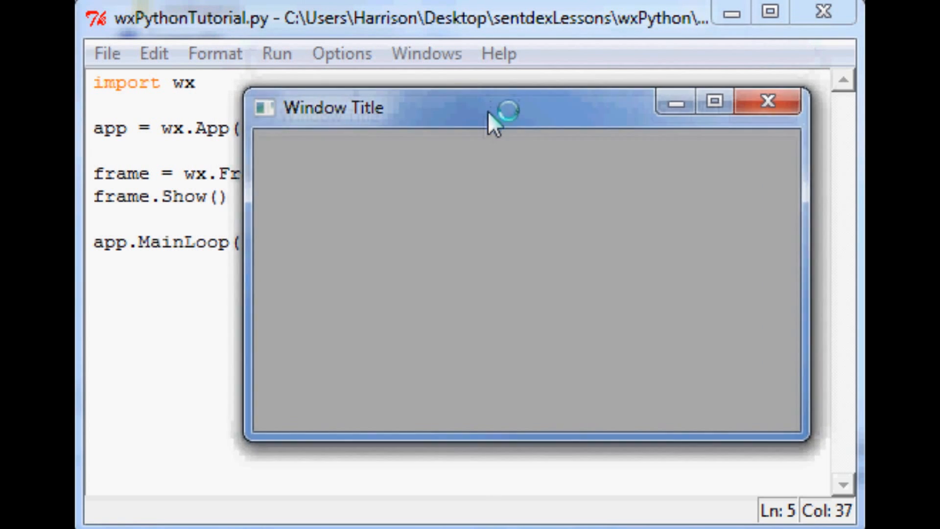
left_click_drag(492, 108, 393, 156)
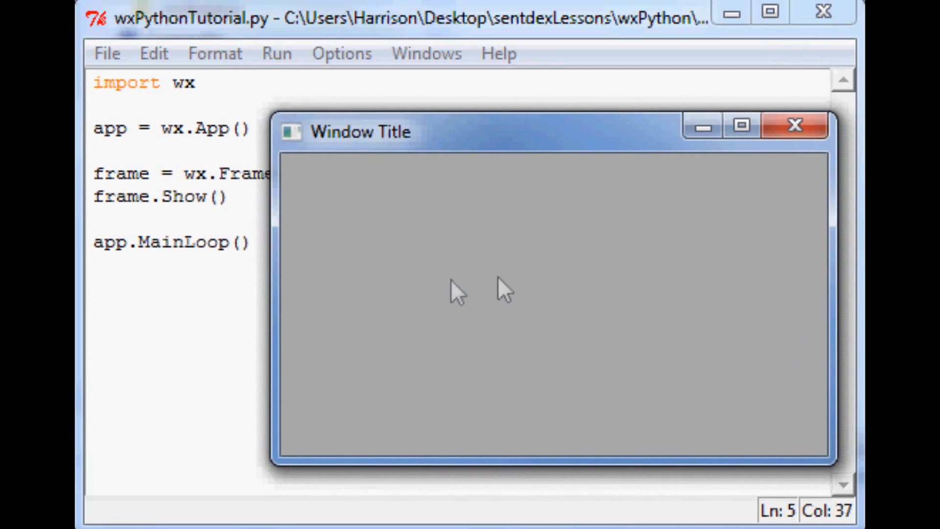
mouse_move(330, 184)
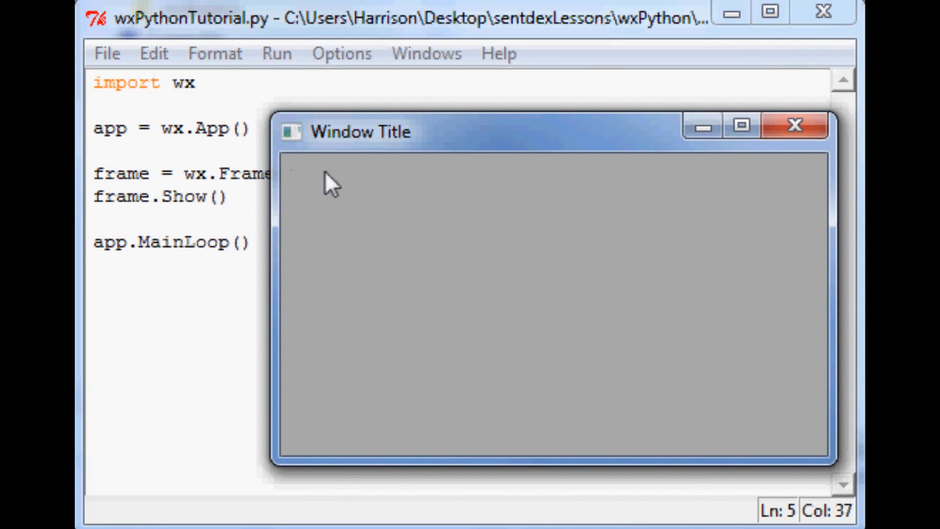
mouse_move(464, 254)
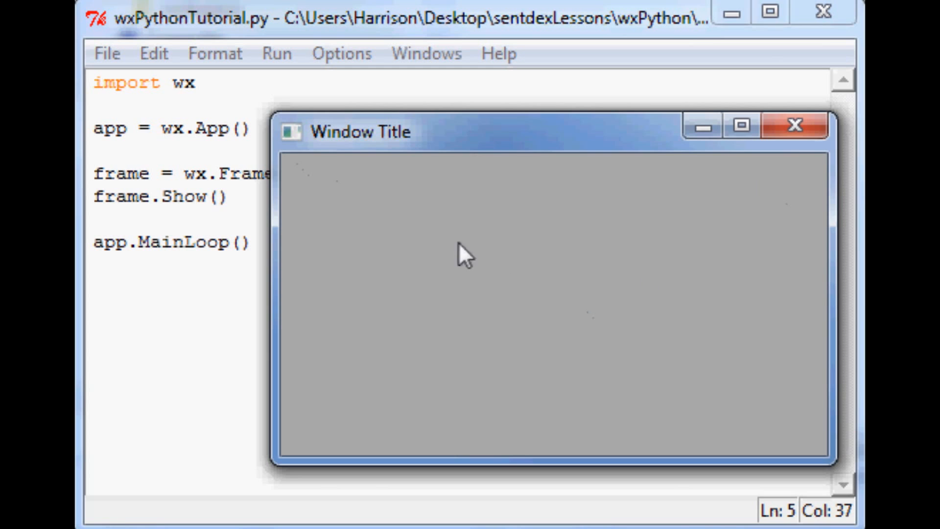
mouse_move(653, 147)
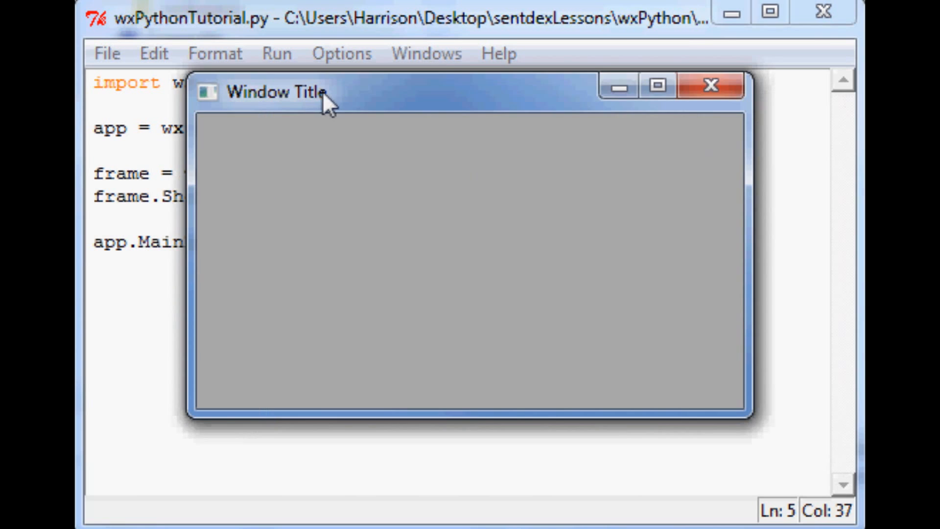
left_click_drag(276, 92, 251, 110)
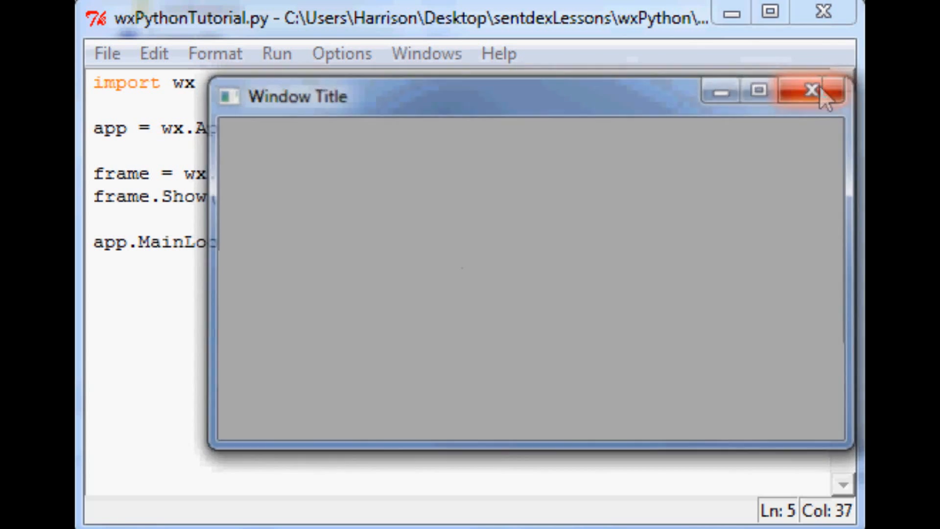
left_click(812, 90)
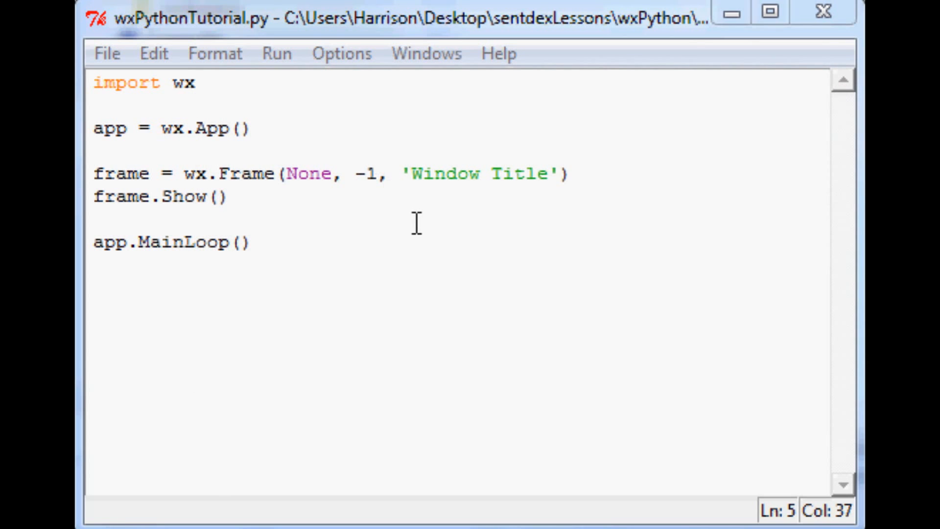
mouse_move(153, 120)
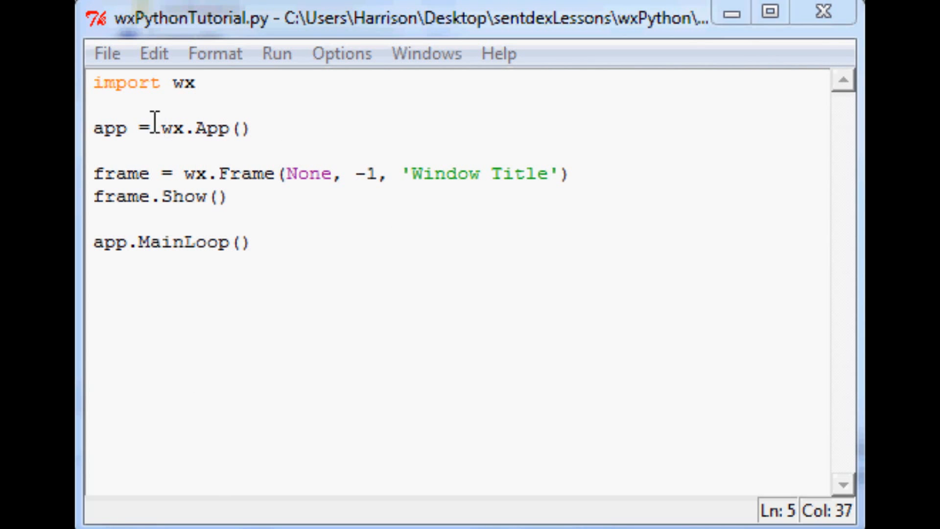